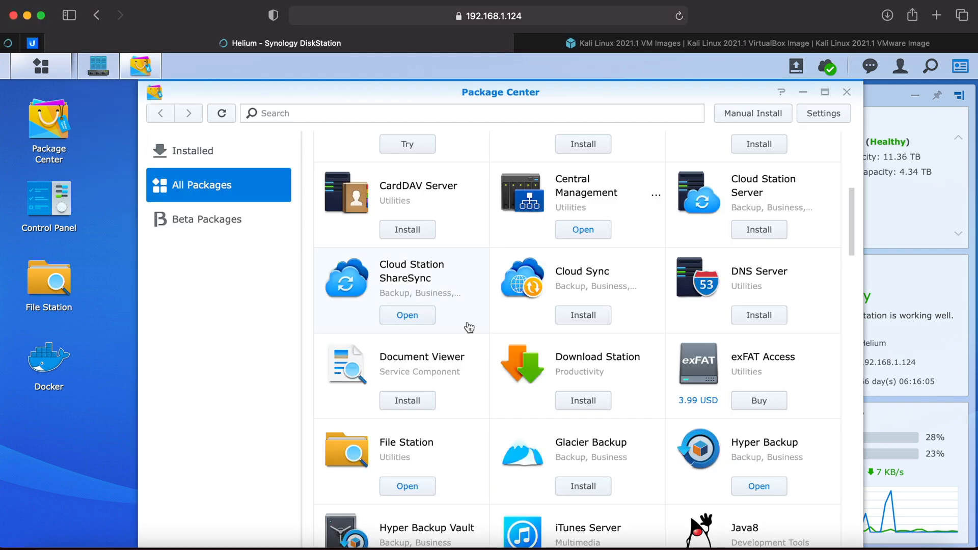
# Step: Search the package list for 'virtual' and launch Virtual Machine Manager
pyautogui.click(471, 113)
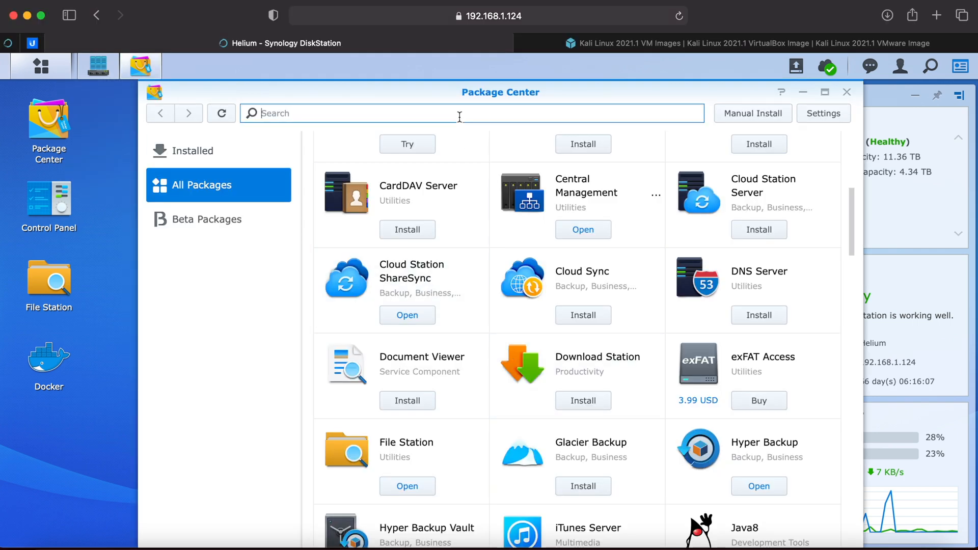
pyautogui.write('virtual')
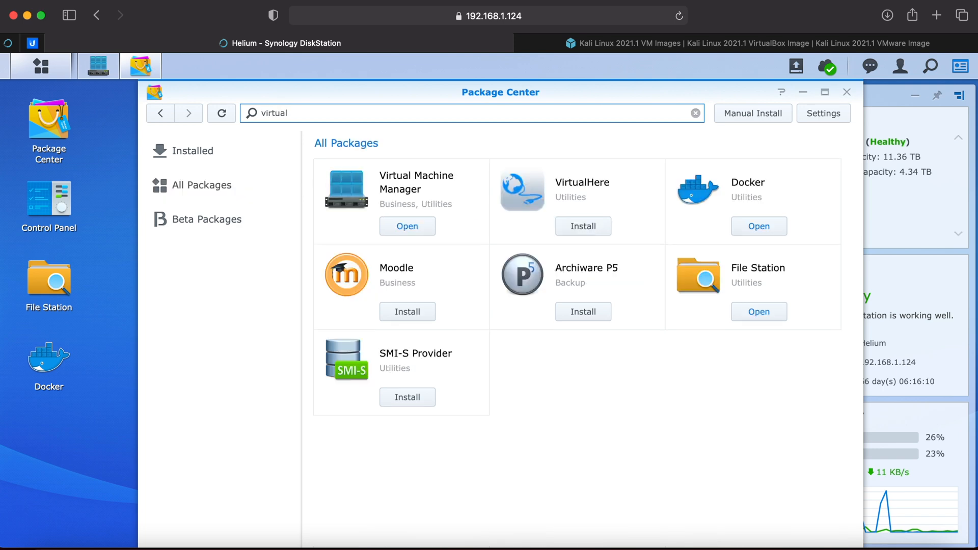
pyautogui.click(406, 226)
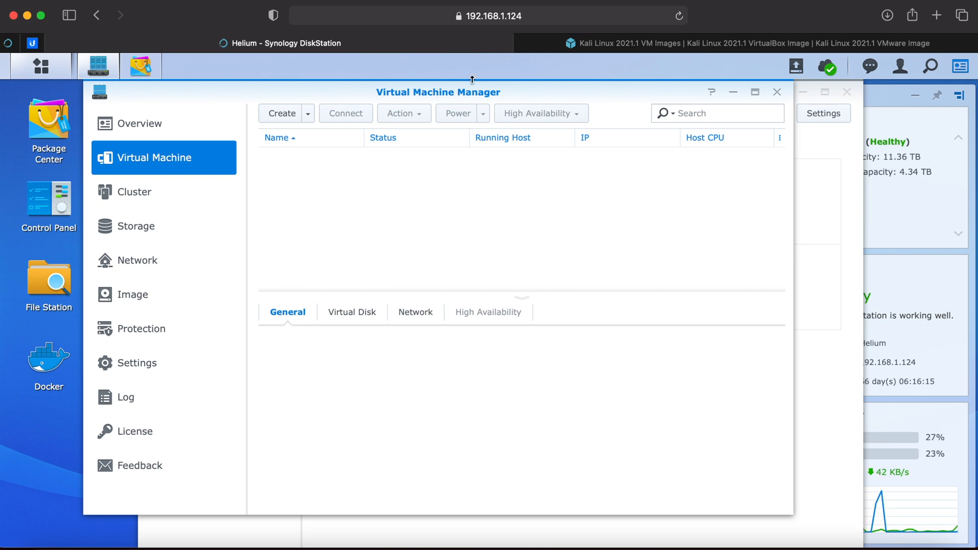
# Step: Start the Kali Linux 2021.1 VirtualBox image download and view the System Details & Password
pyautogui.click(724, 43)
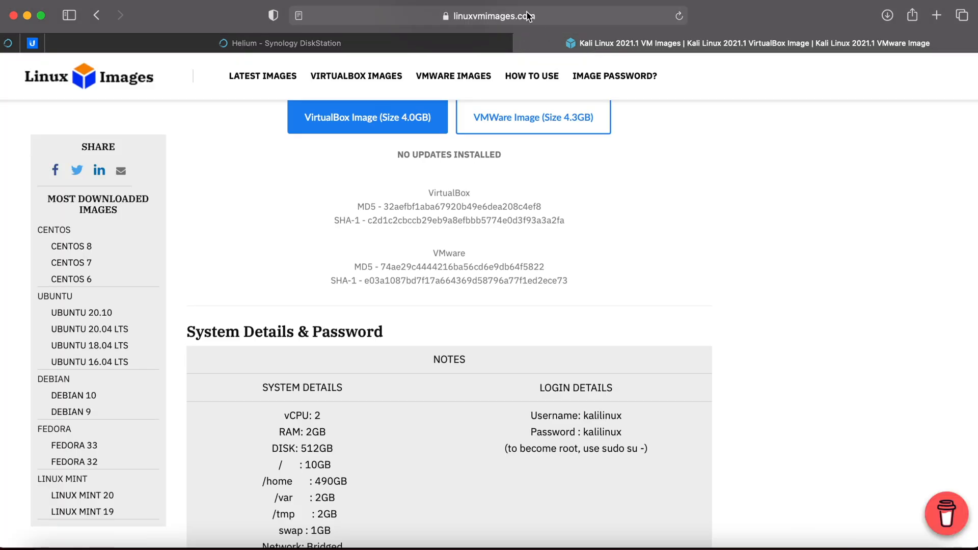
pyautogui.click(367, 116)
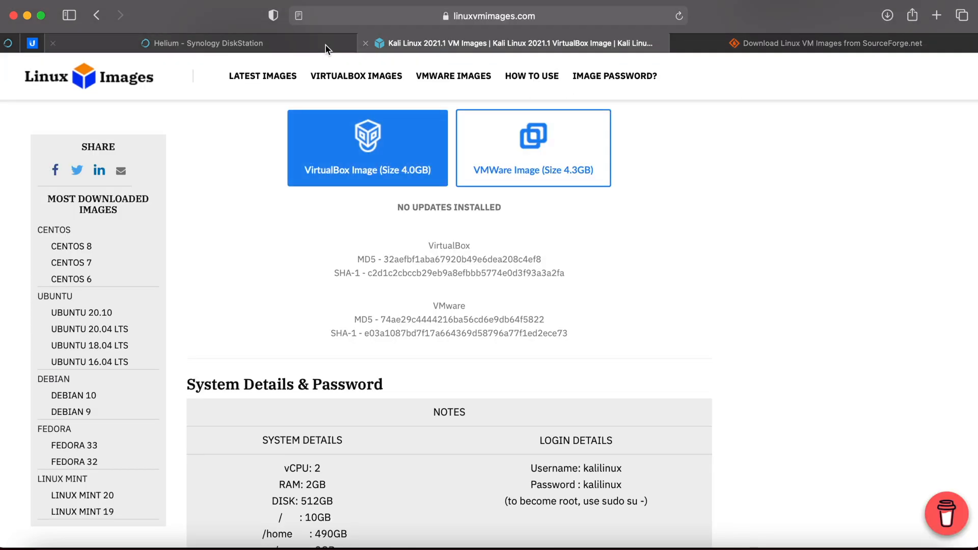
pyautogui.scroll(-3)
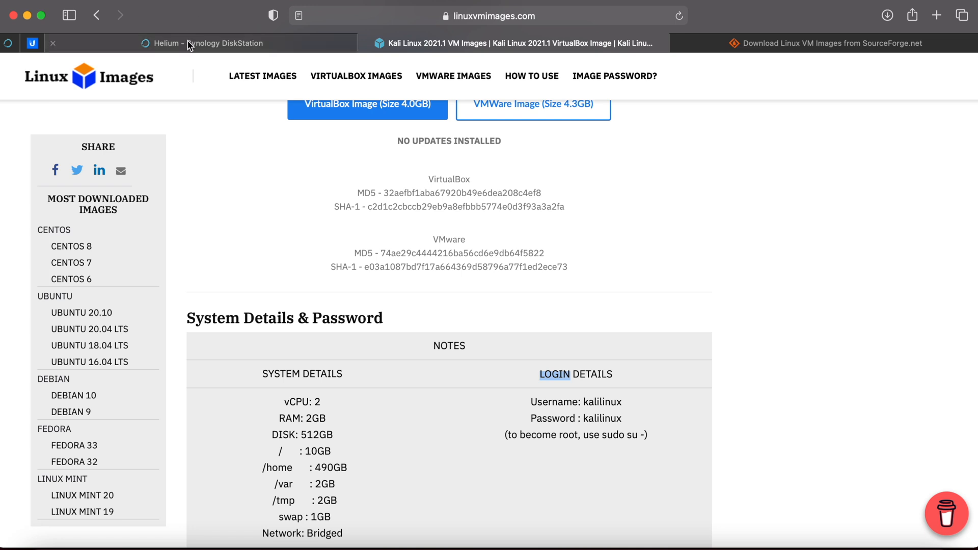
# Step: Begin a VM import and choose the KaliLinux_2021.1 .ova file for upload from this PC
pyautogui.click(207, 43)
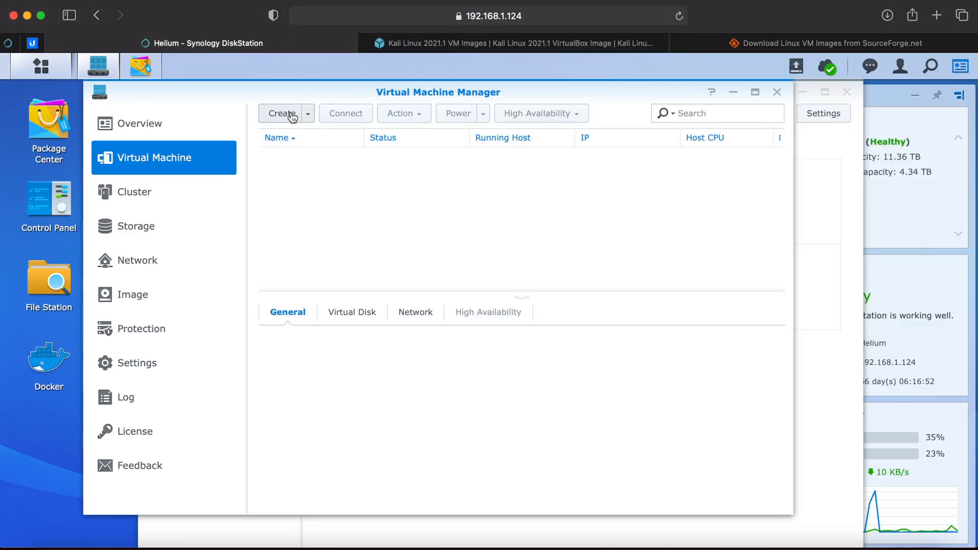
pyautogui.moveTo(380, 238)
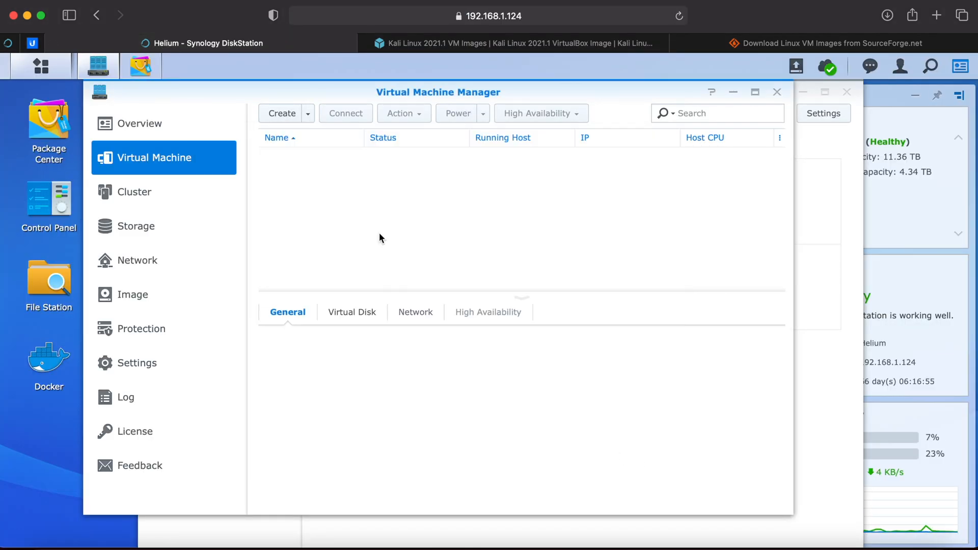
pyautogui.click(307, 113)
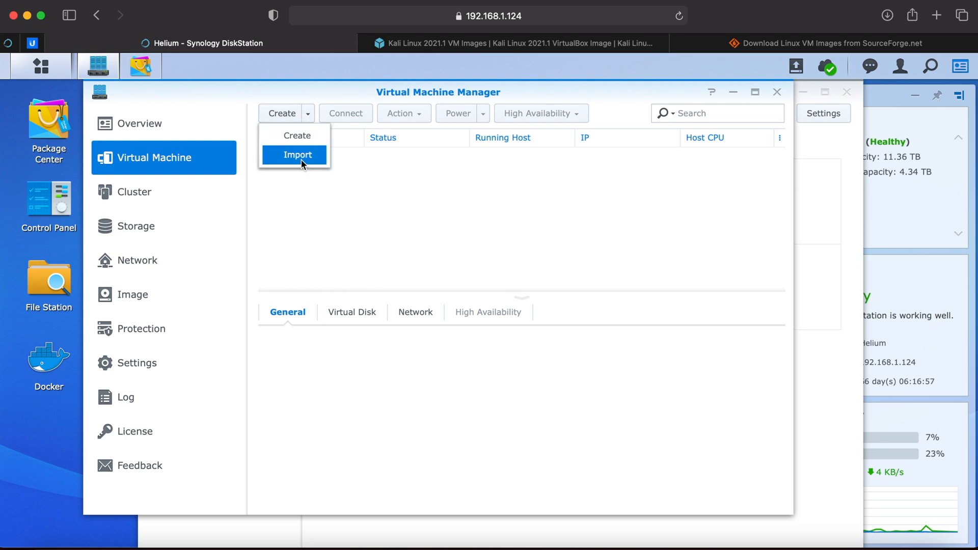
pyautogui.click(296, 155)
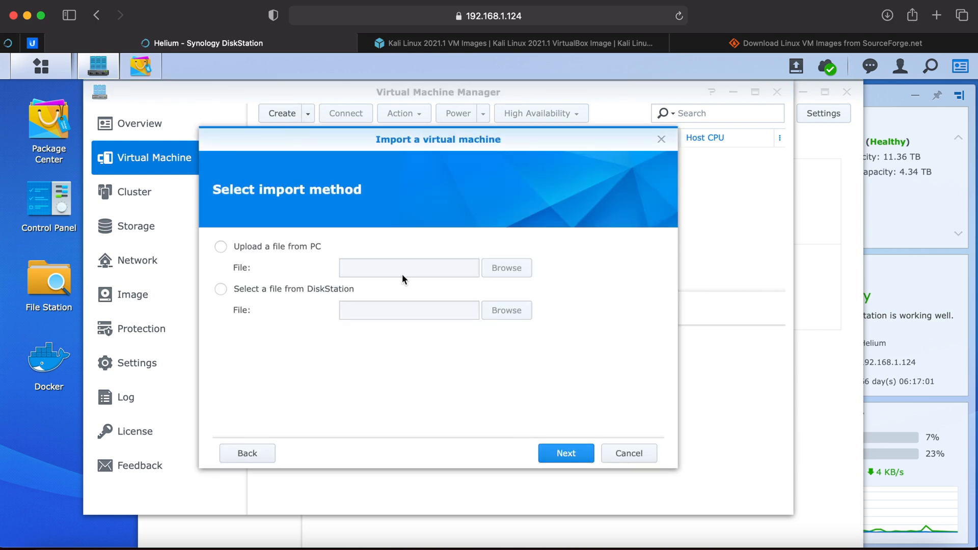
pyautogui.click(506, 268)
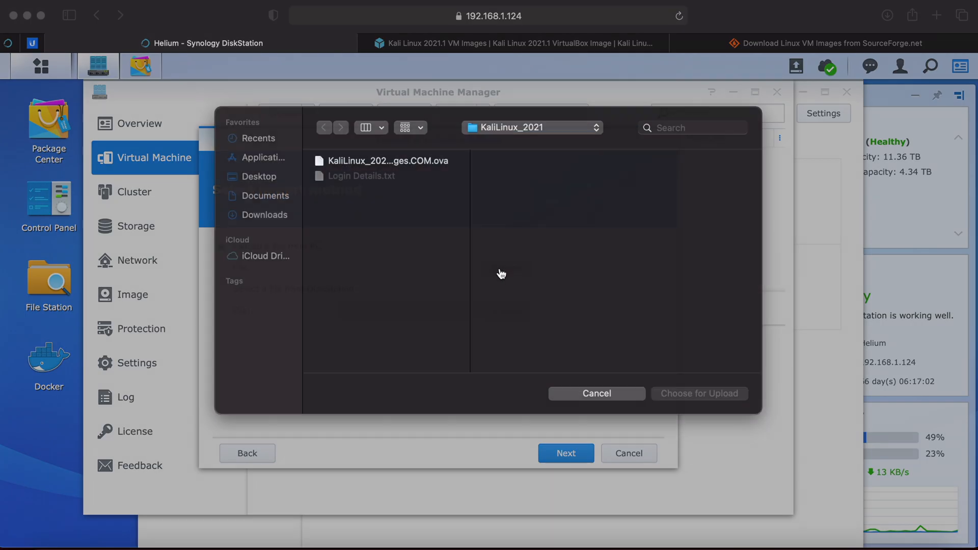
pyautogui.click(387, 160)
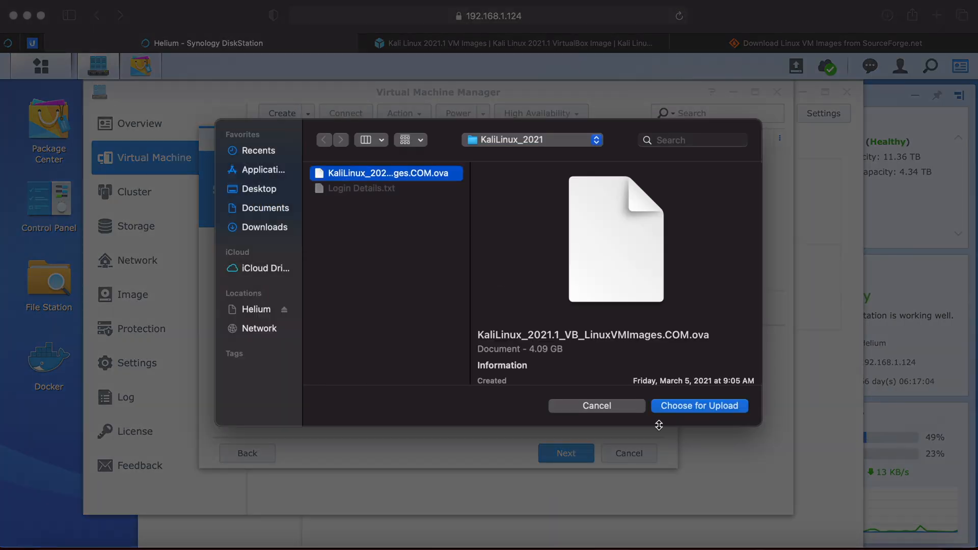
pyautogui.click(698, 405)
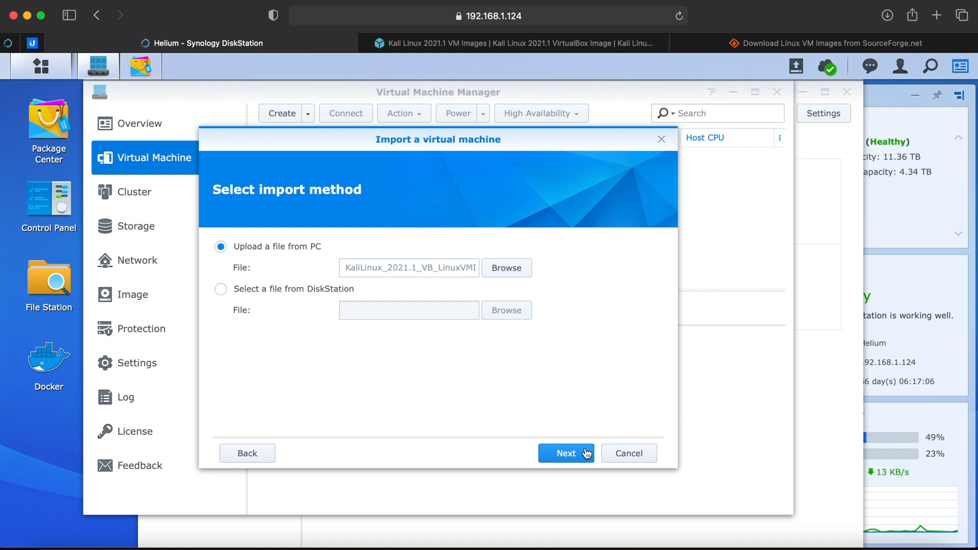
# Step: Upload the OVA to 100% and continue to the Select Storage step offering Helium
pyautogui.click(565, 452)
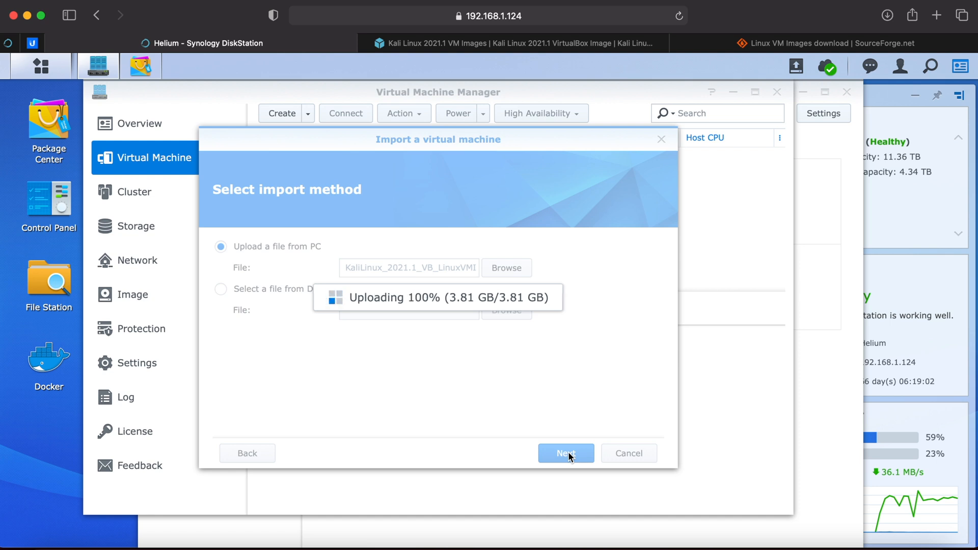
pyautogui.click(565, 452)
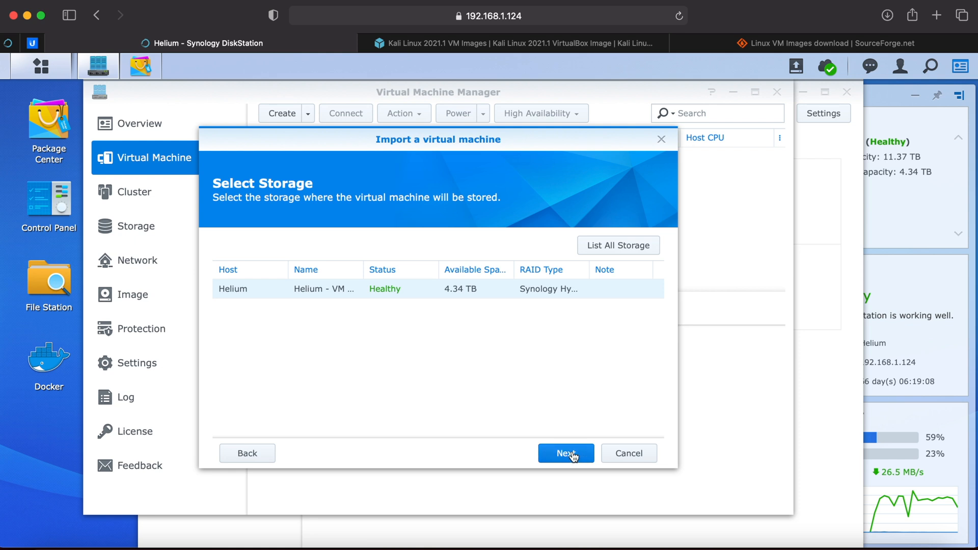
# Step: Accept the Helium storage and name the virtual machine Kali_L in the general specs
pyautogui.click(565, 452)
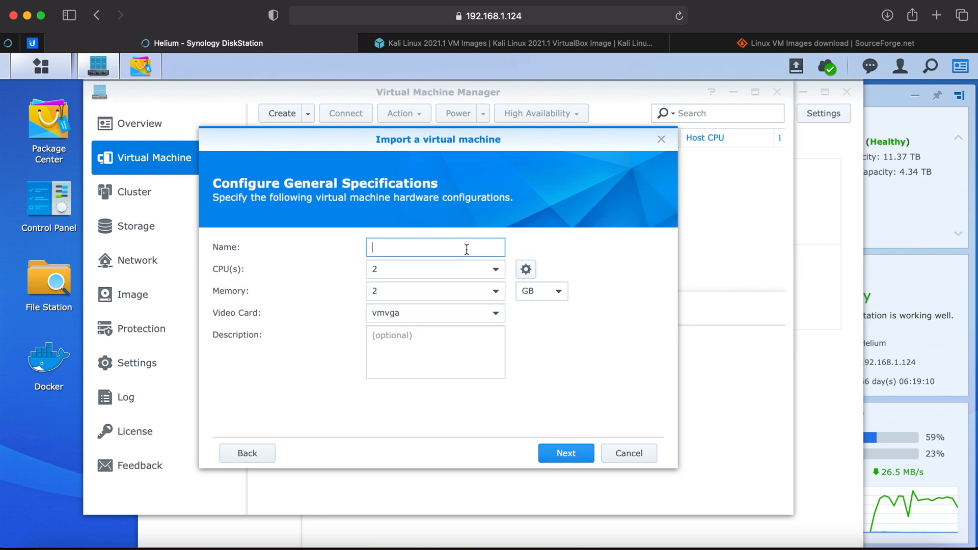
pyautogui.write('Kali_Linux')
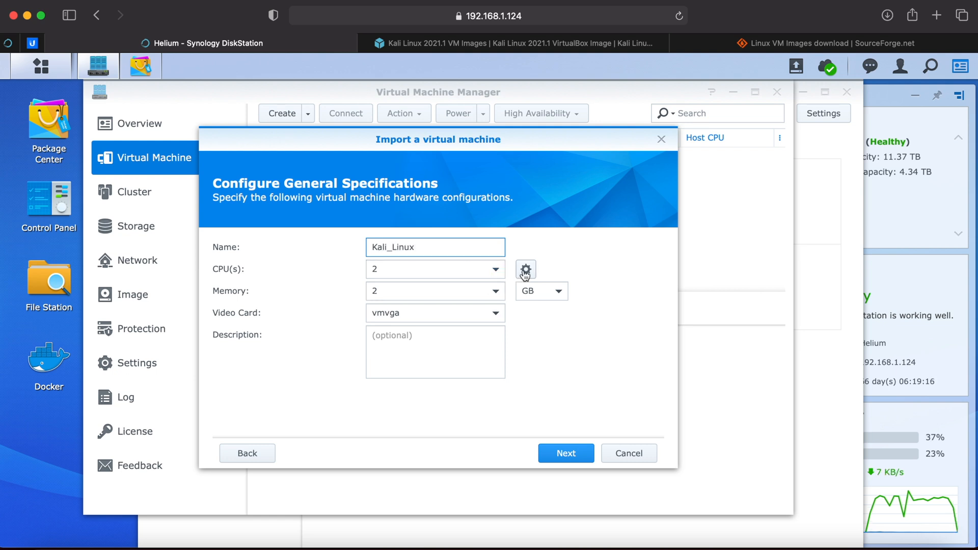
pyautogui.click(565, 453)
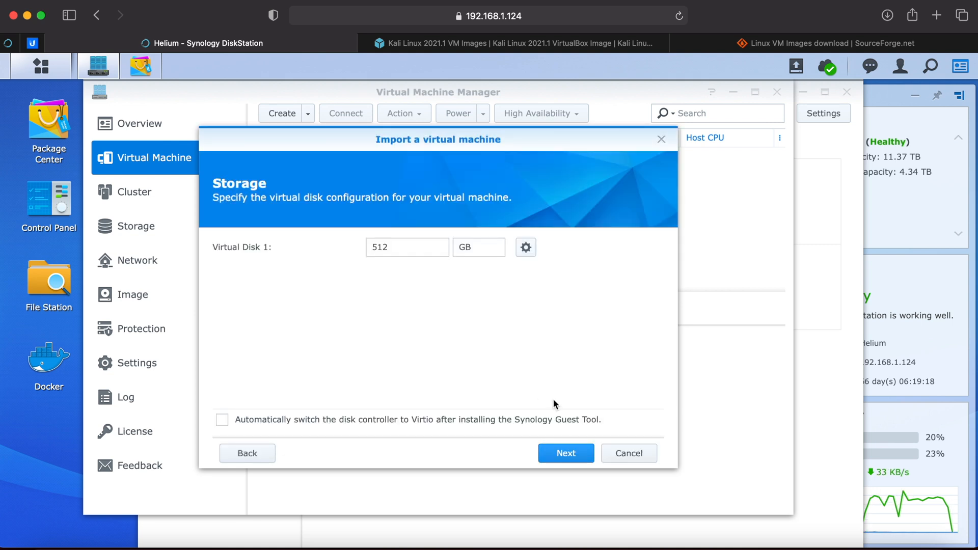
pyautogui.moveTo(534, 303)
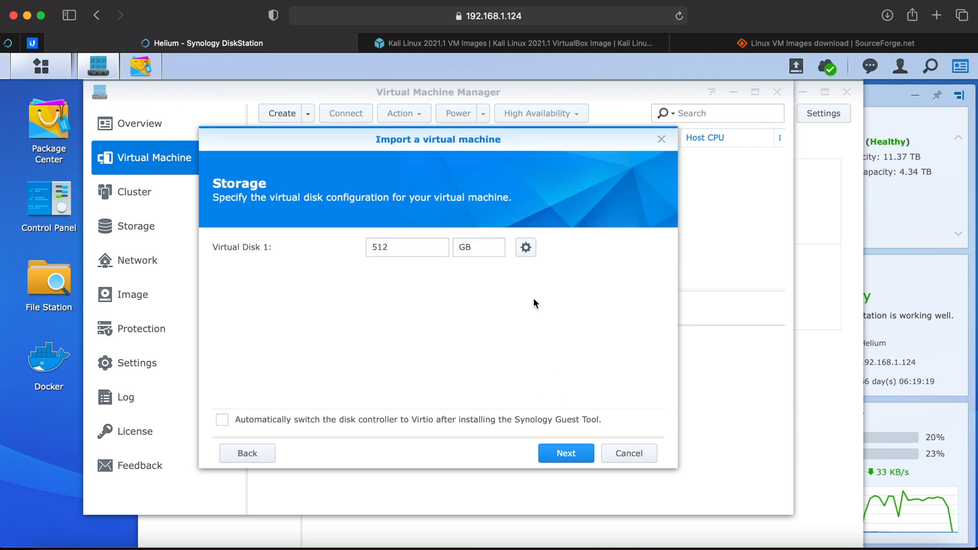
# Step: Keep the SATA disk controller, set Autostart to Yes, and reach user permissions
pyautogui.click(525, 246)
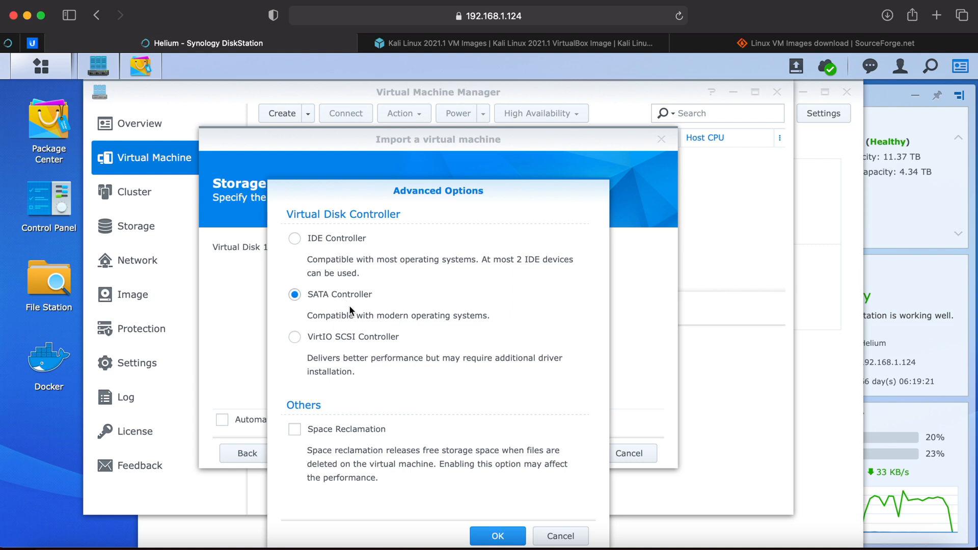
pyautogui.click(497, 535)
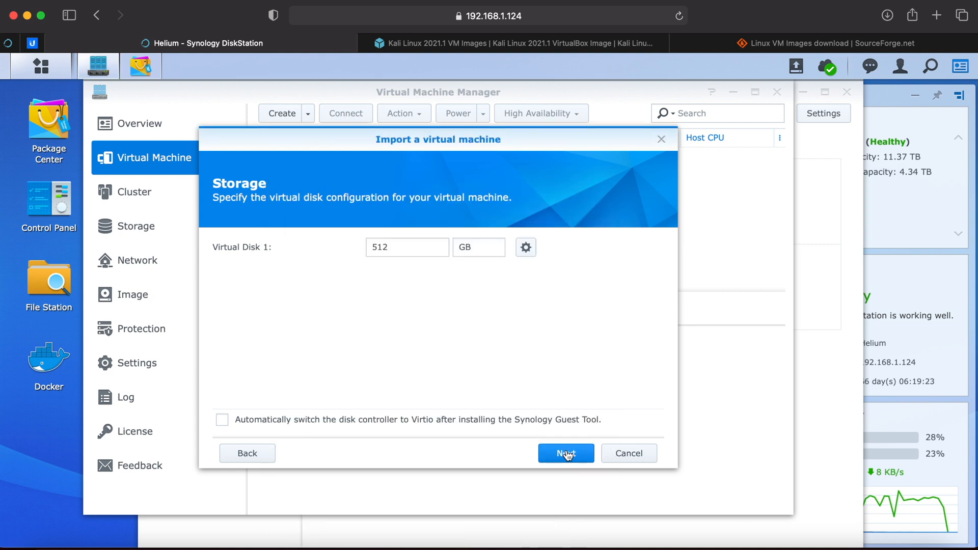
pyautogui.click(565, 453)
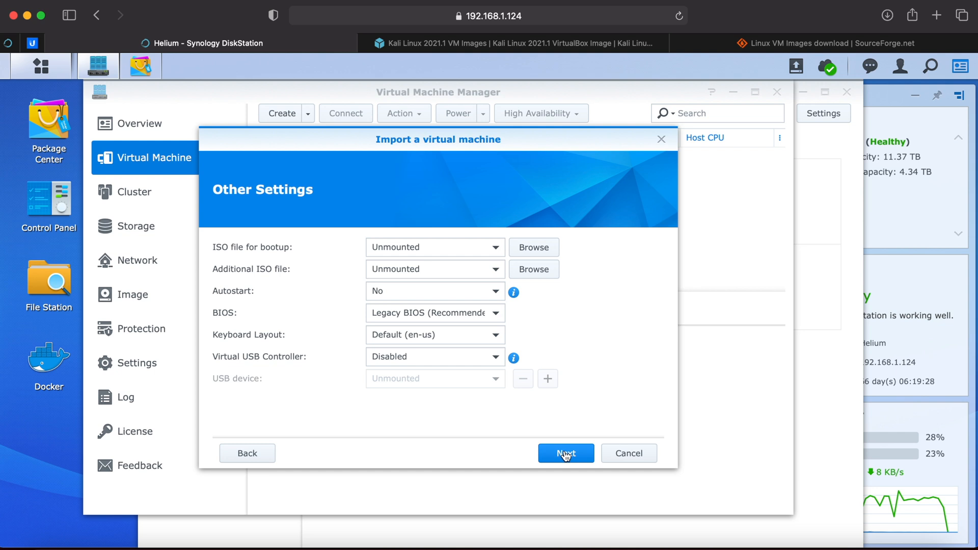
pyautogui.click(435, 290)
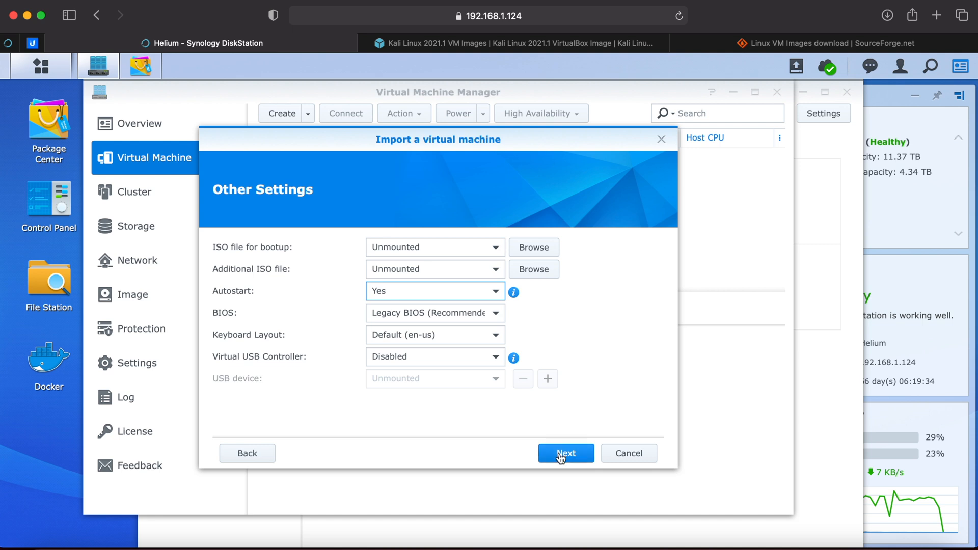
pyautogui.click(565, 452)
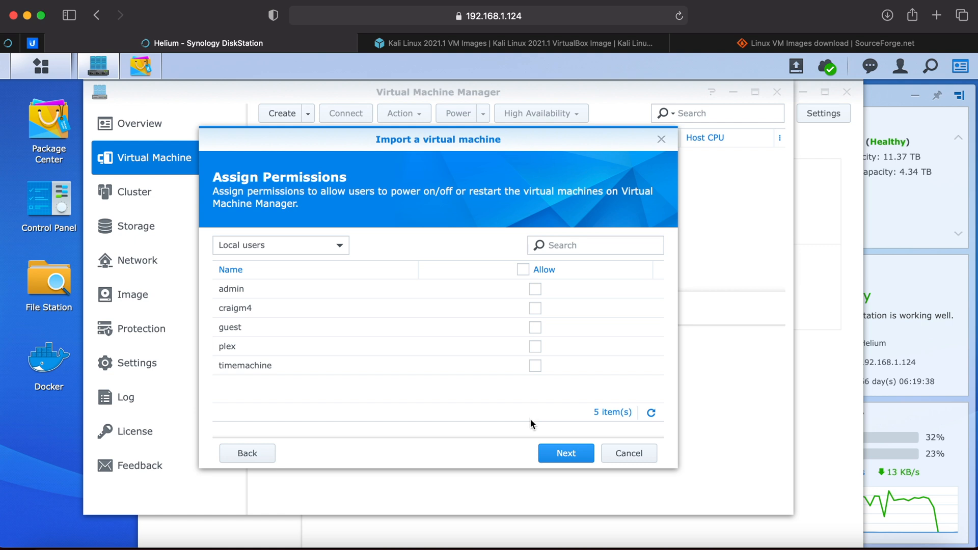
# Step: Allow a local user power control, enable power-on after creation, and apply to create Kali_Linux
pyautogui.click(535, 307)
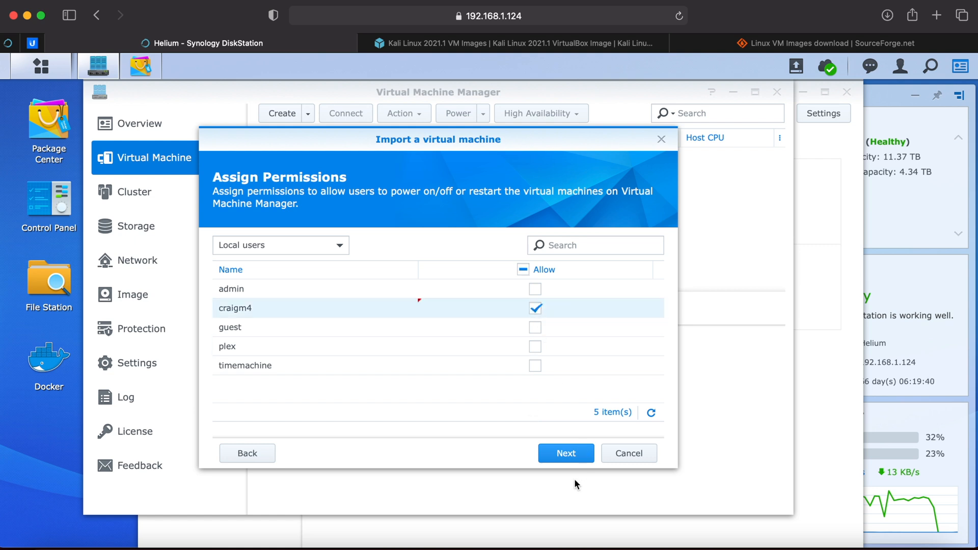
pyautogui.click(564, 452)
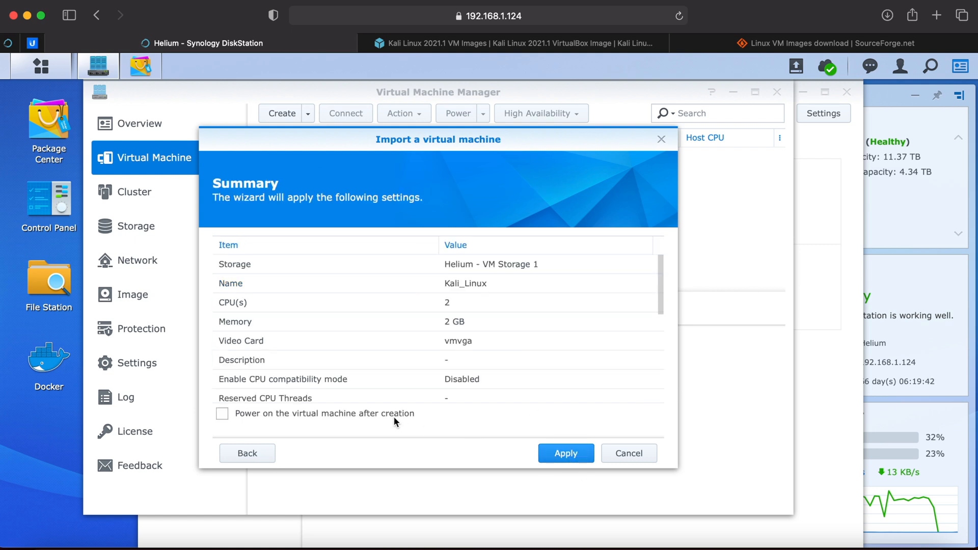
pyautogui.click(223, 413)
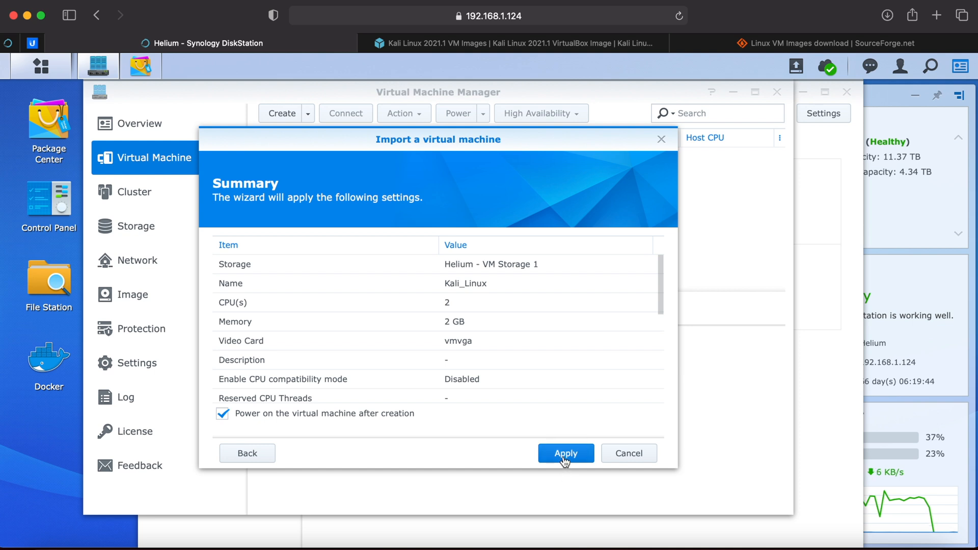
pyautogui.click(564, 453)
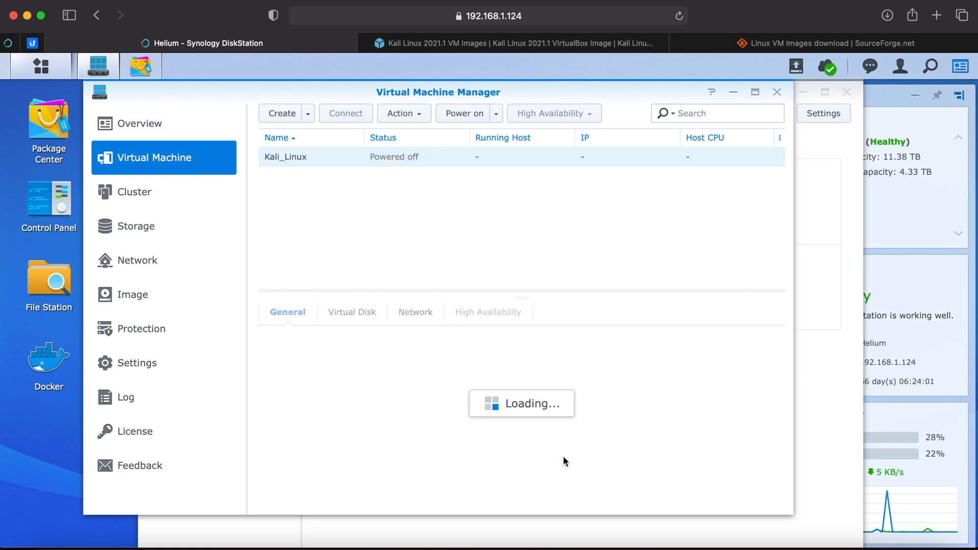
# Step: Power on Kali_Linux and connect to its console showing the Kali login screen
pyautogui.click(310, 157)
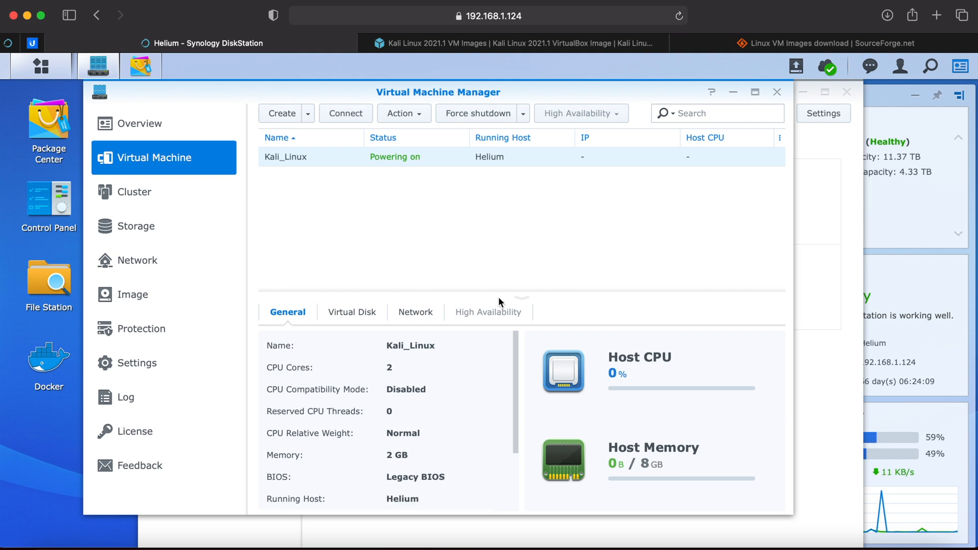
pyautogui.click(345, 113)
pyautogui.write('k')
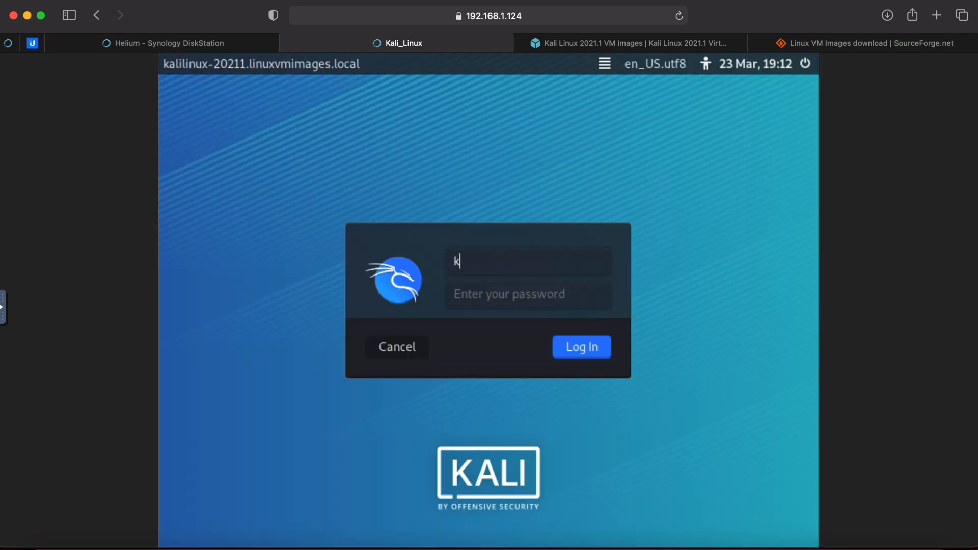
# Step: Log in as kalilinux so the Kali desktop appears
pyautogui.write('alilinux')
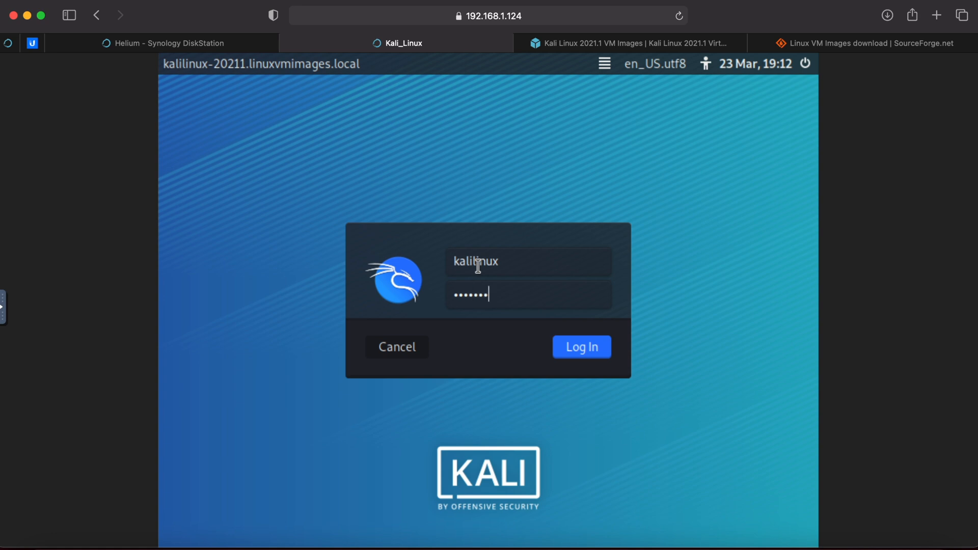
pyautogui.click(580, 346)
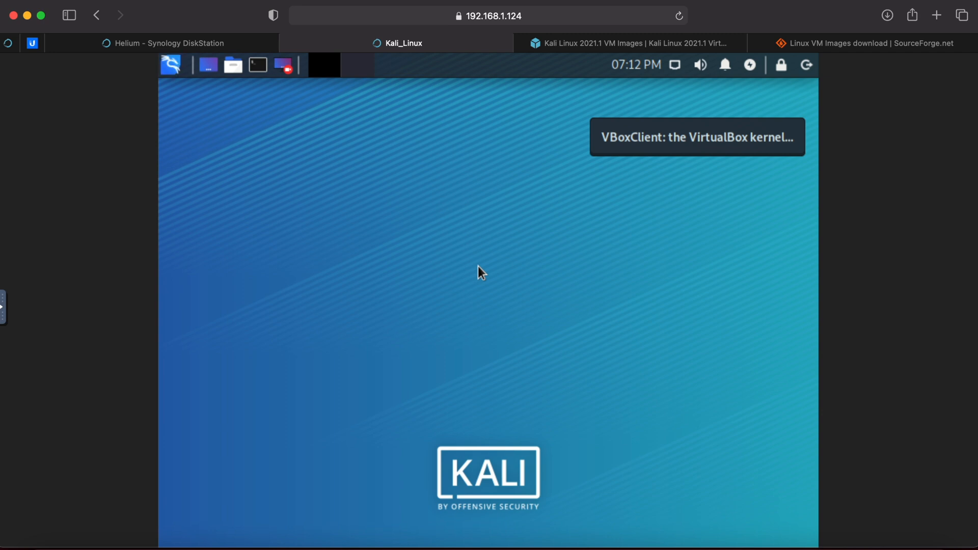
pyautogui.moveTo(293, 122)
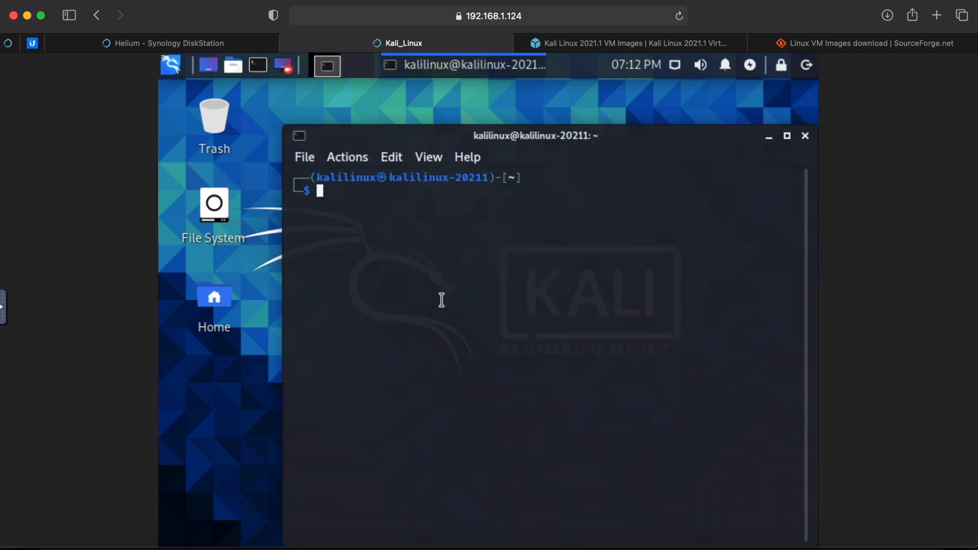
pyautogui.write('tes')
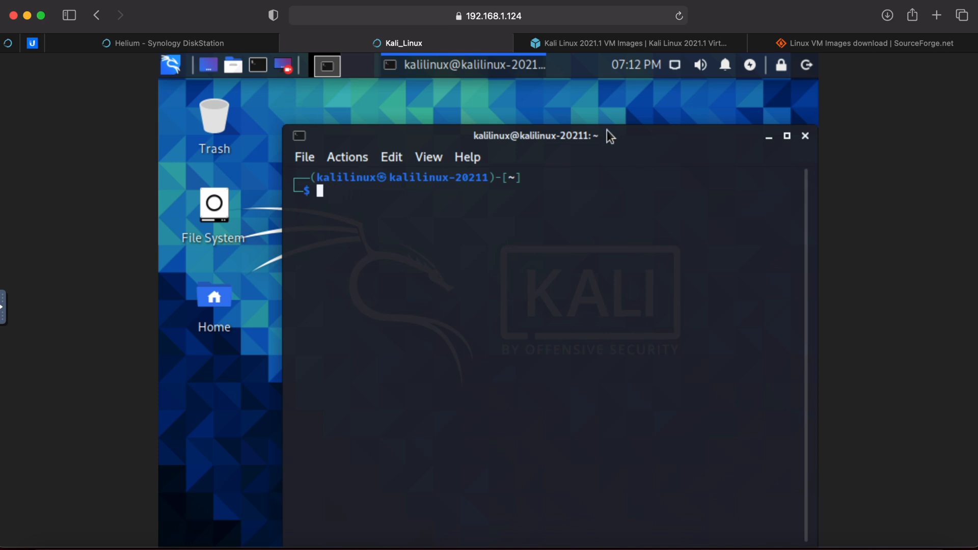
pyautogui.click(804, 136)
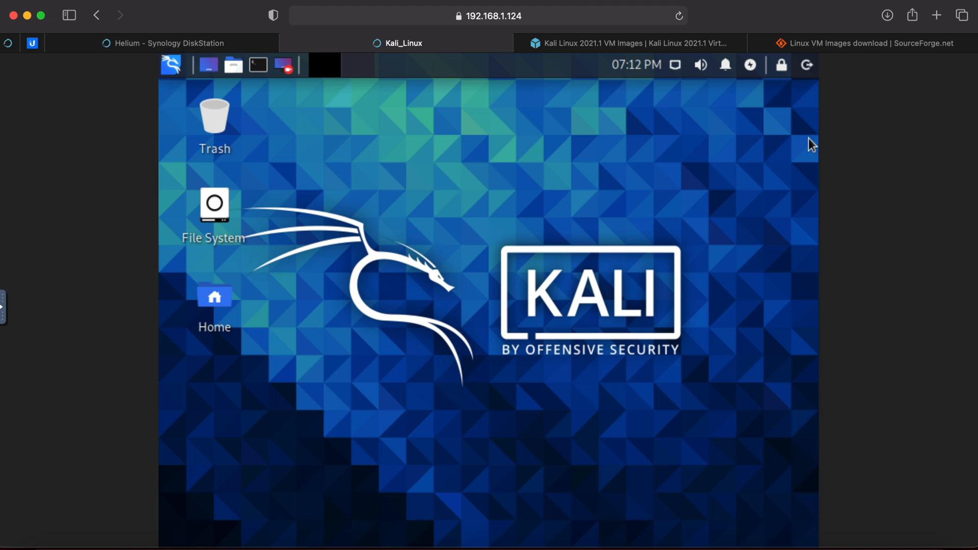